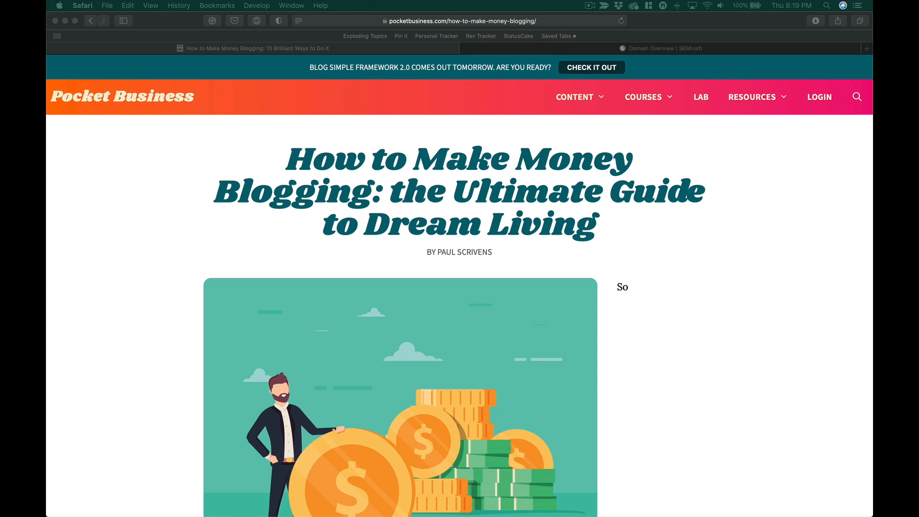
Scroll up and down through the current page before moving to SEMrush.
{"action": "scroll", "scroll_direction": "down", "scroll_amount": 3}
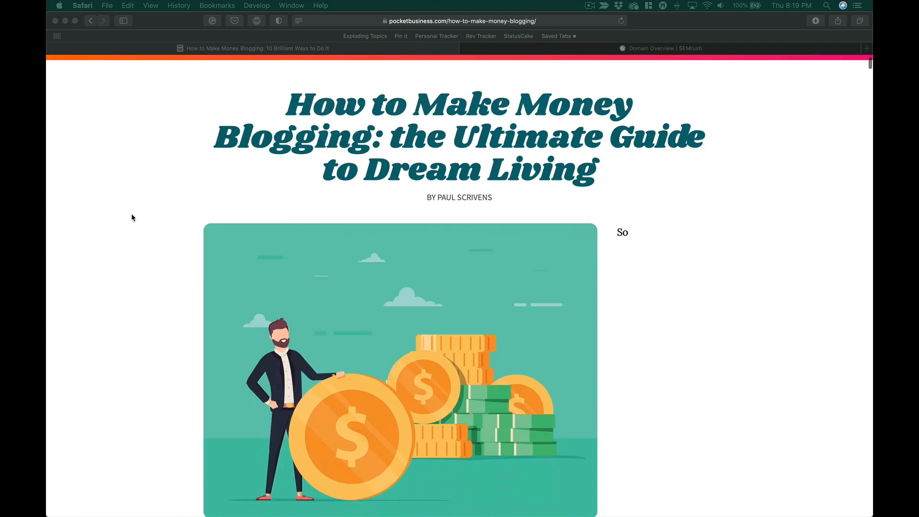
{"action": "scroll", "scroll_direction": "down", "scroll_amount": 3}
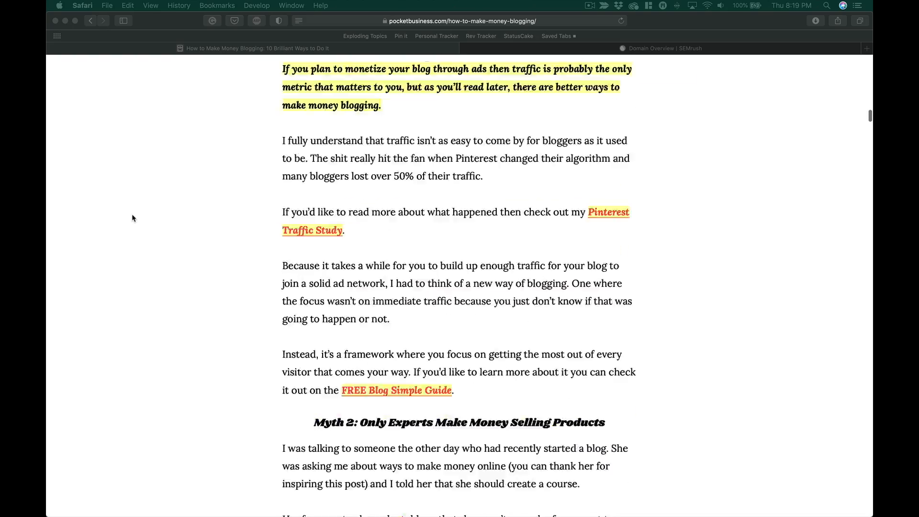
{"action": "scroll", "scroll_direction": "down", "scroll_amount": 3}
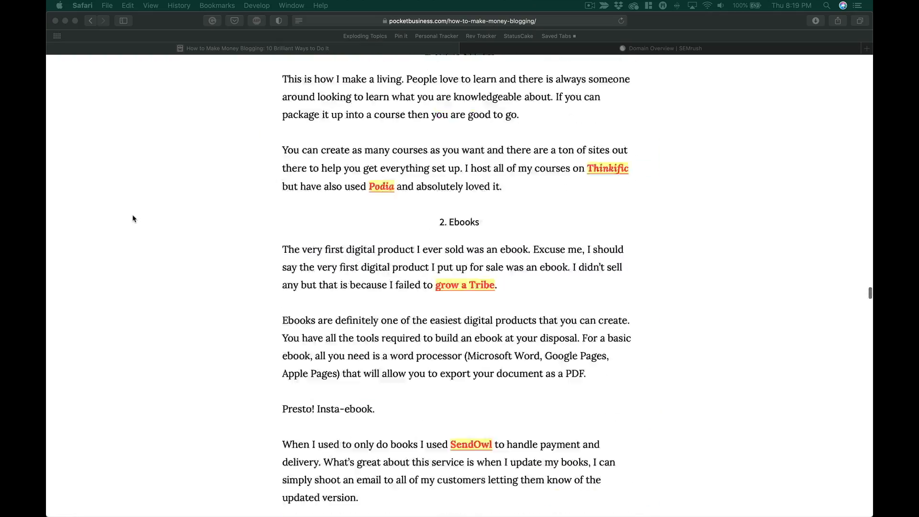
{"action": "scroll", "scroll_direction": "up", "scroll_amount": 3}
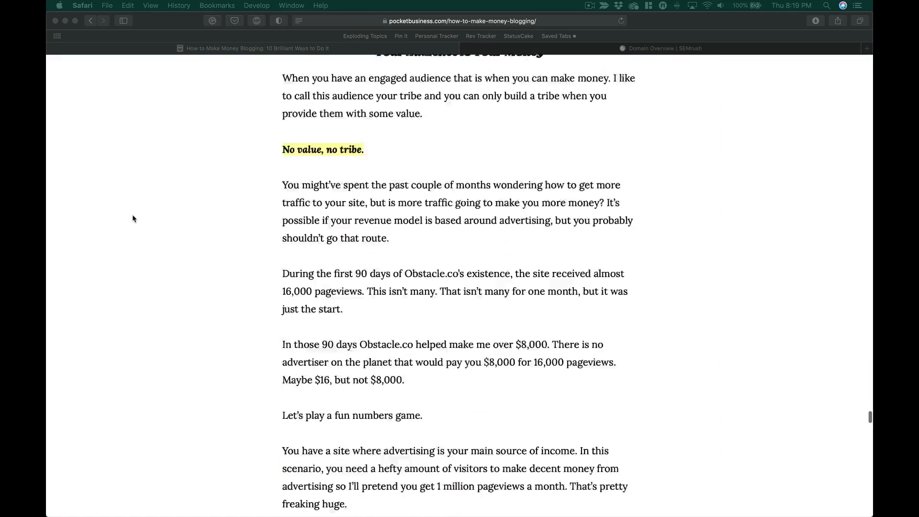
{"action": "scroll", "scroll_direction": "up", "scroll_amount": 3}
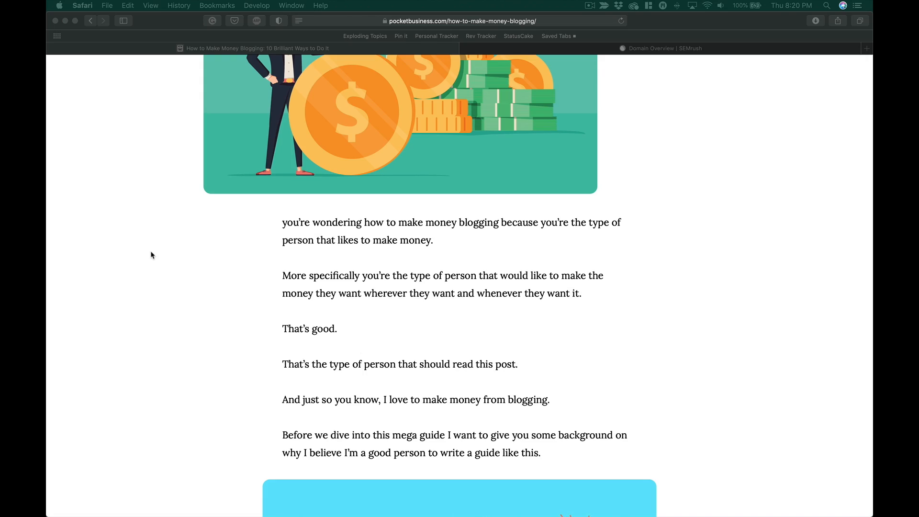
{"action": "scroll", "scroll_direction": "down", "scroll_amount": 3}
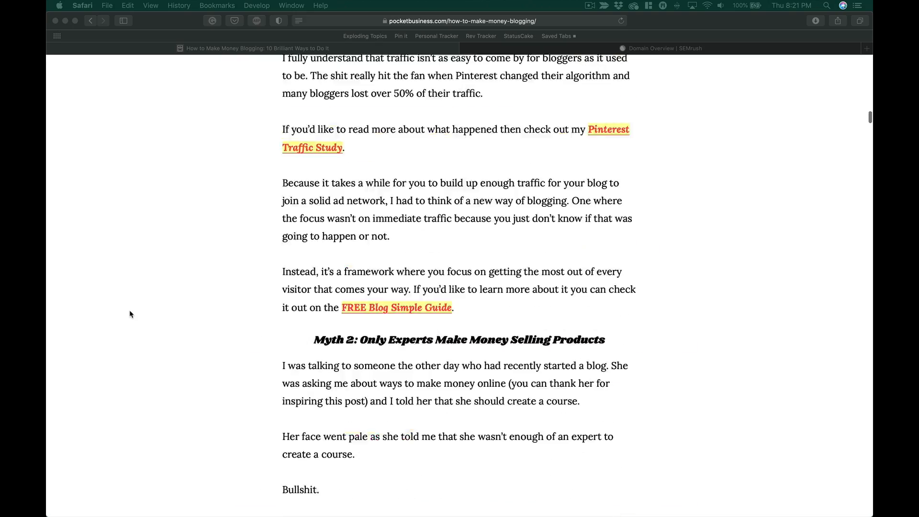
{"action": "scroll", "scroll_direction": "down", "scroll_amount": 3}
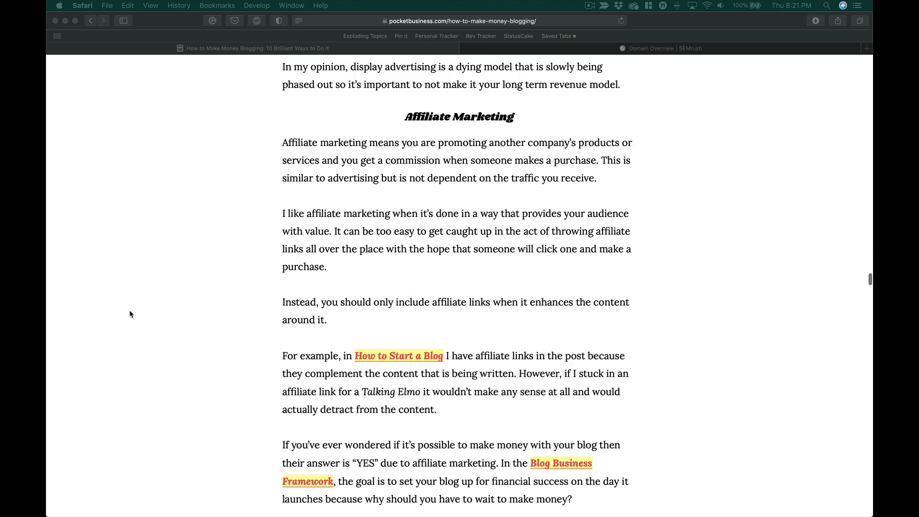
{"action": "scroll", "scroll_direction": "down", "scroll_amount": 3}
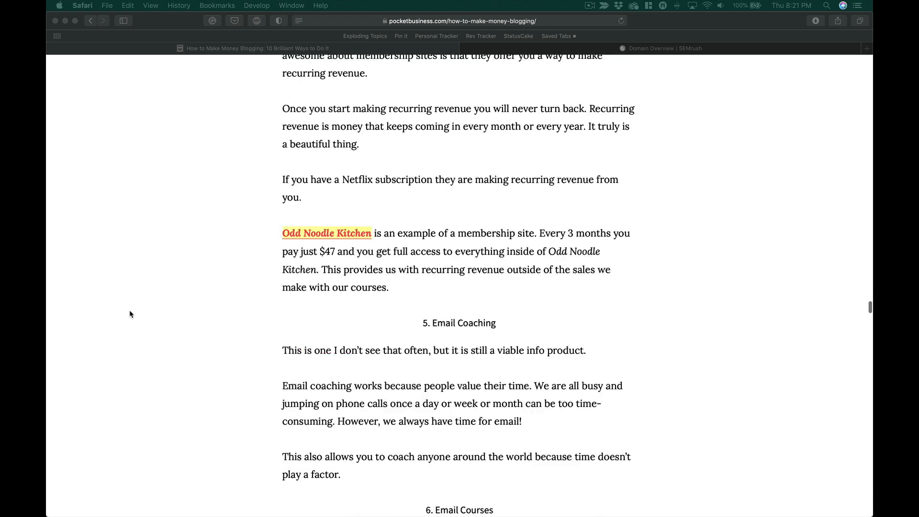
{"action": "scroll", "scroll_direction": "down", "scroll_amount": 3}
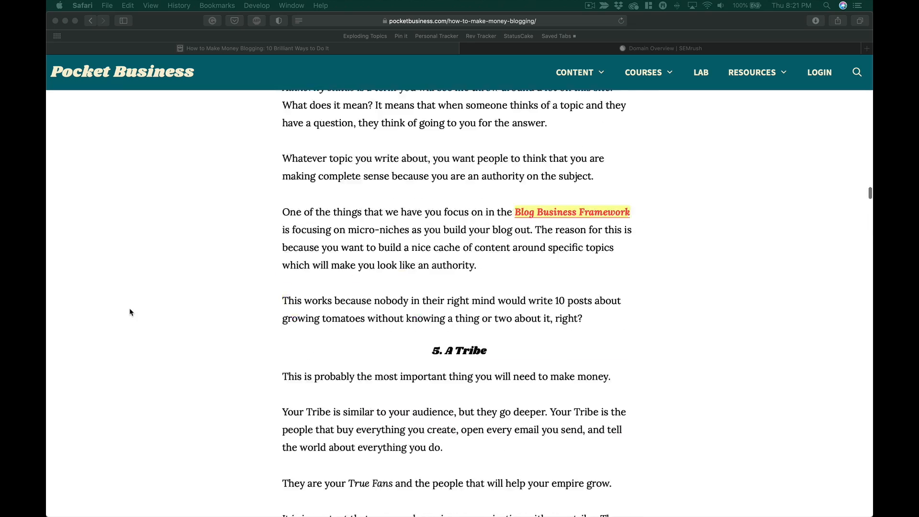
{"action": "scroll", "scroll_direction": "up", "scroll_amount": 3}
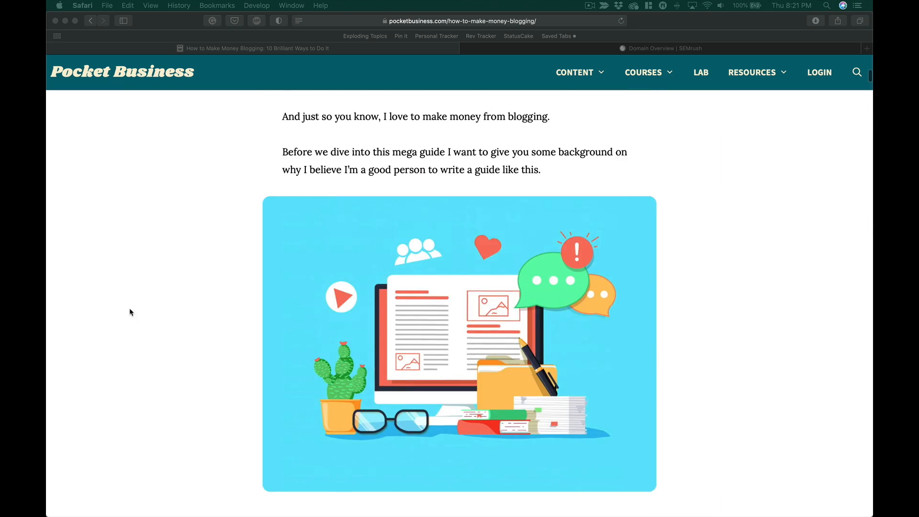
{"action": "scroll", "scroll_direction": "up", "scroll_amount": 3}
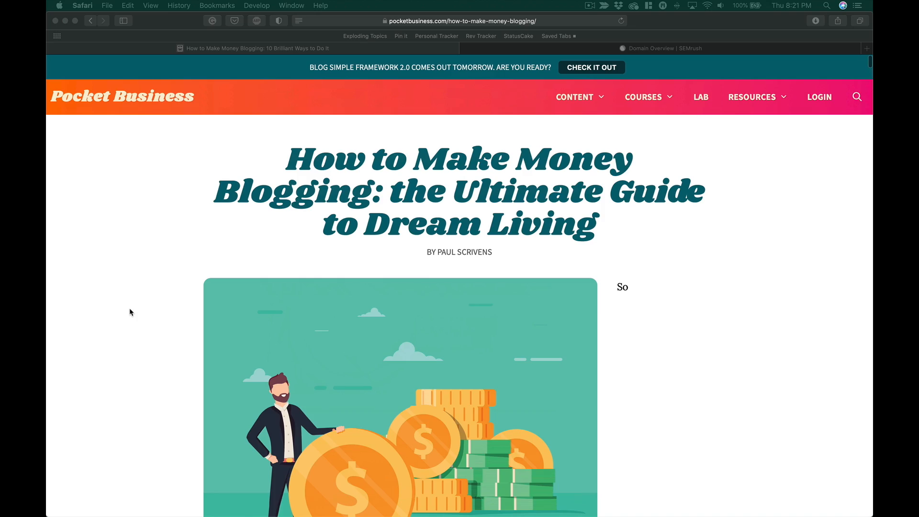
{"action": "scroll", "scroll_direction": "down", "scroll_amount": 3}
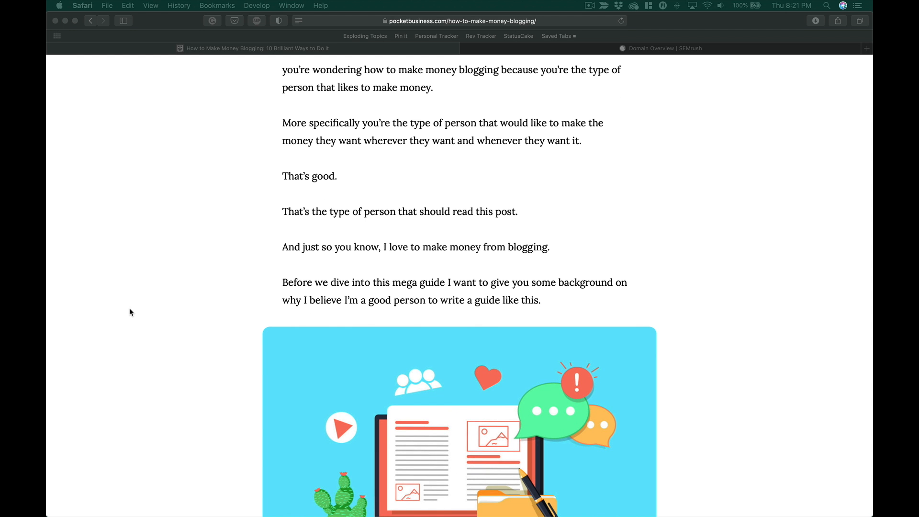
{"action": "scroll", "scroll_direction": "up", "scroll_amount": 3}
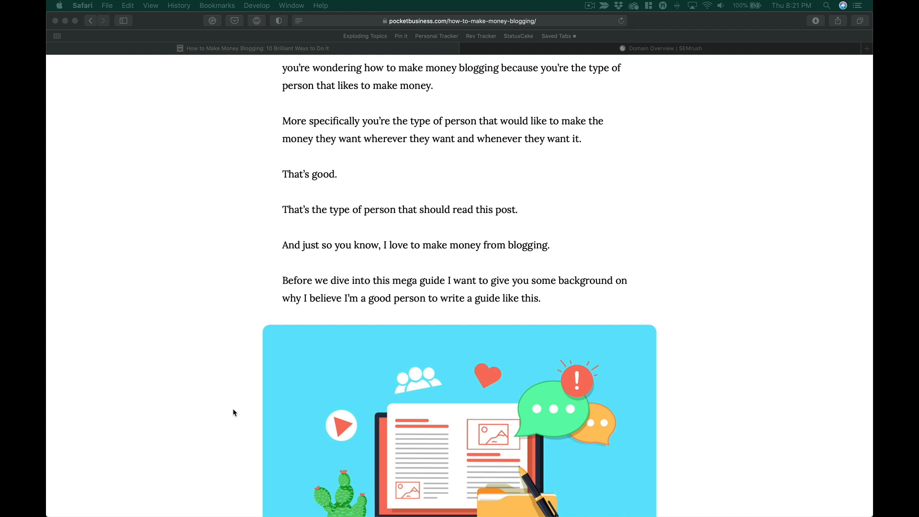
{"action": "mouse_move", "coordinate": [679, 279]}
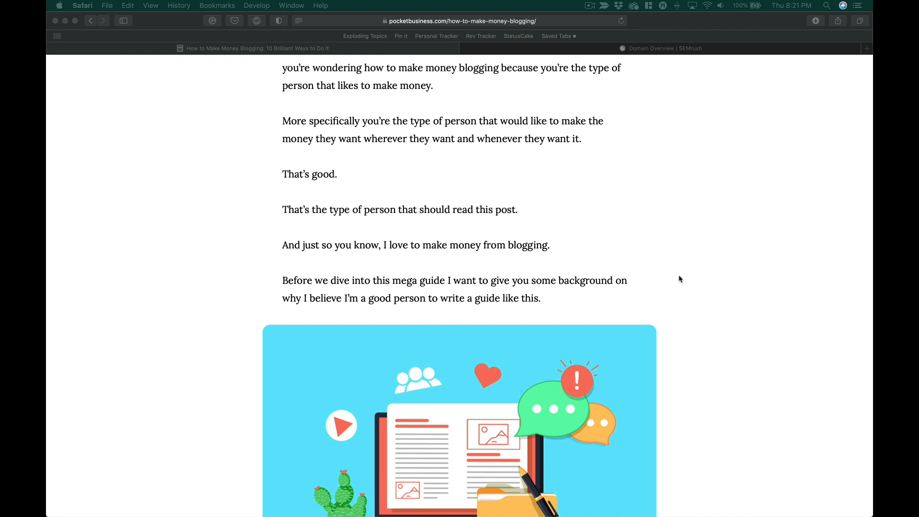
Run a SEMrush domain search for pocketbusiness.com to load its Domain Overview.
{"action": "left_click", "coordinate": [661, 48]}
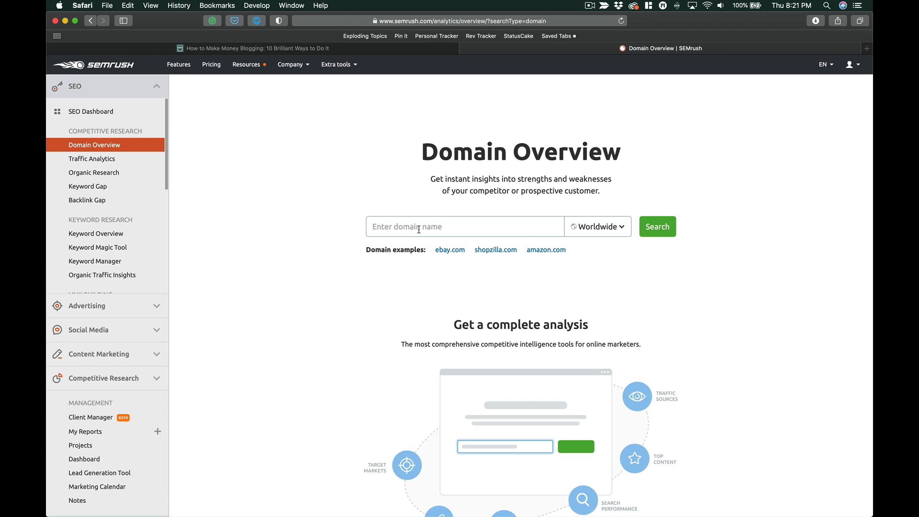
{"action": "left_click", "coordinate": [464, 226]}
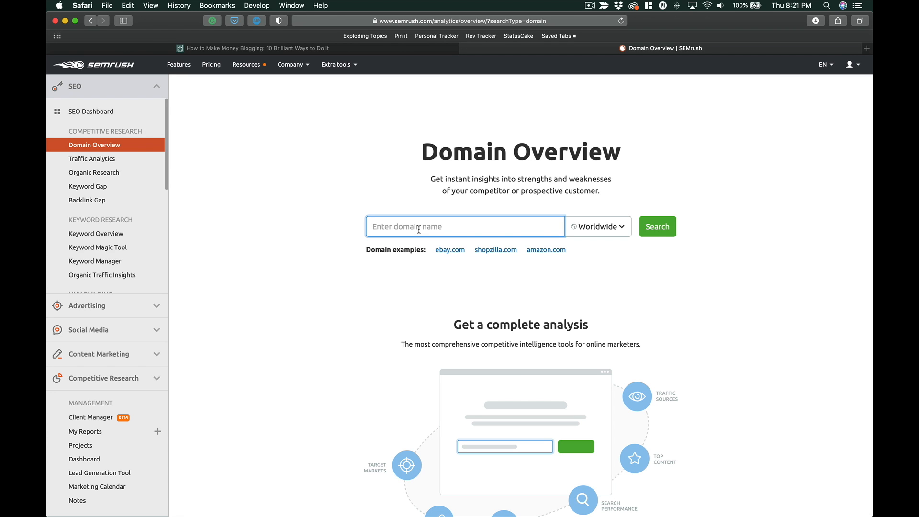
{"action": "type", "text": "pocketbusiness.com"}
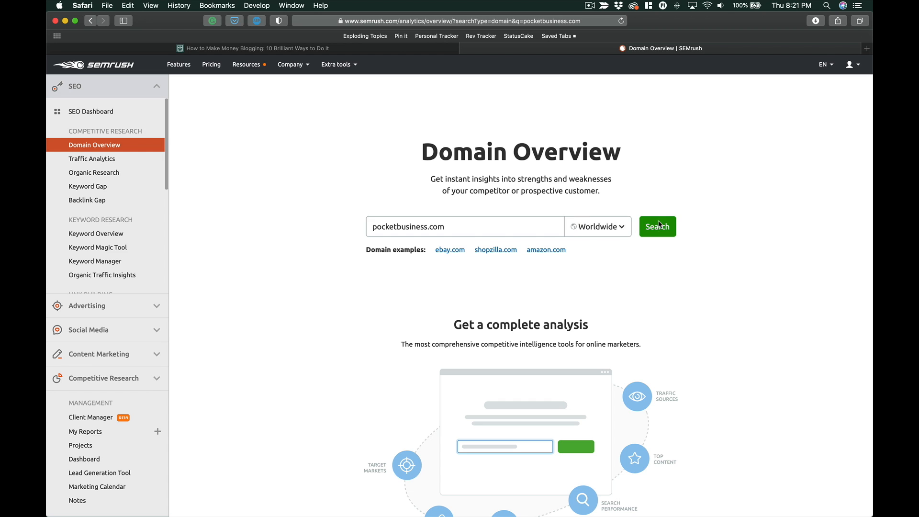
{"action": "left_click", "coordinate": [657, 225]}
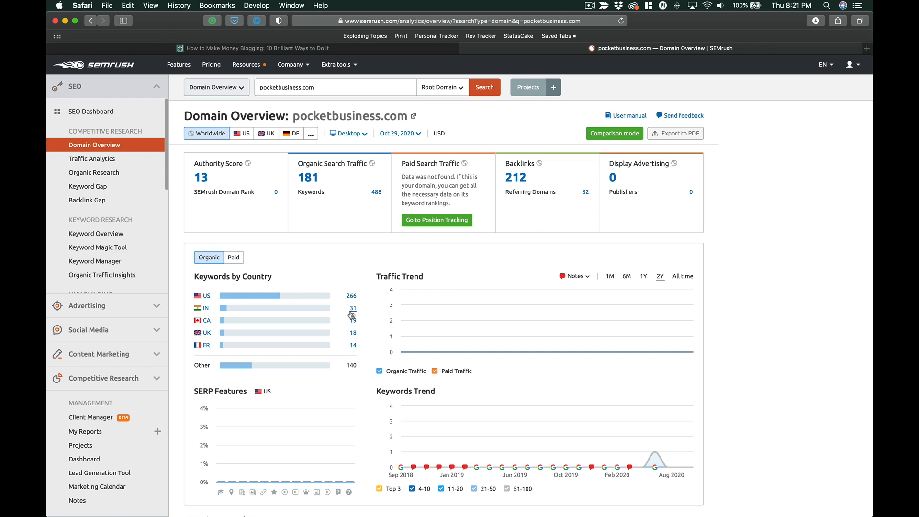
{"action": "scroll", "scroll_direction": "down", "scroll_amount": 3}
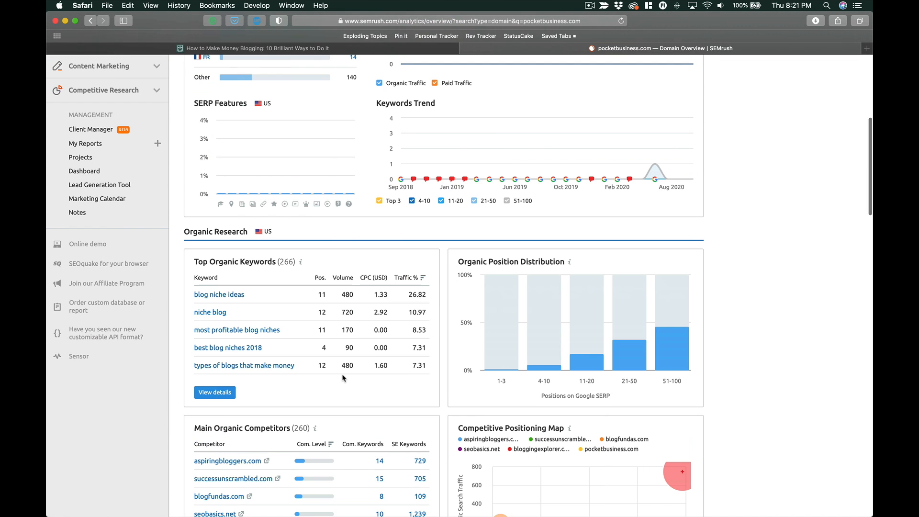
View the full Organic Search Positions table and scroll page 1 down to the pagination bar.
{"action": "left_click", "coordinate": [214, 392]}
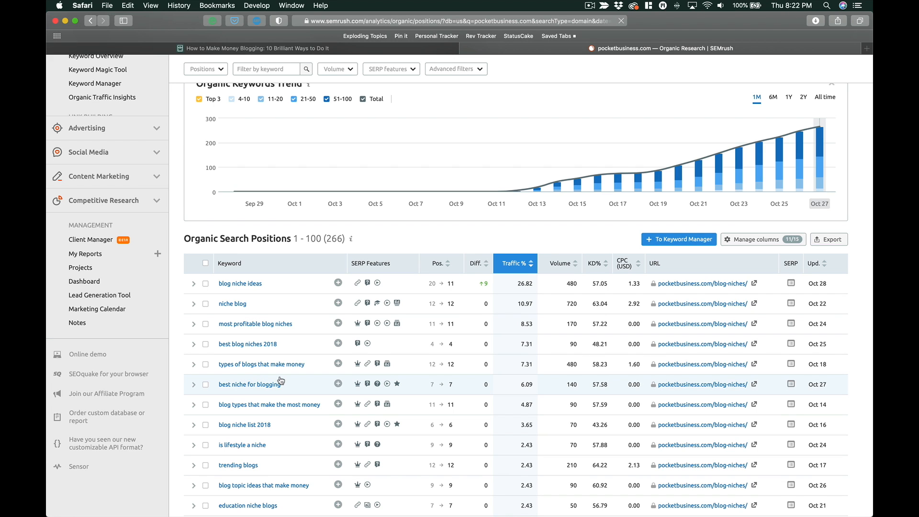
{"action": "mouse_move", "coordinate": [516, 183]}
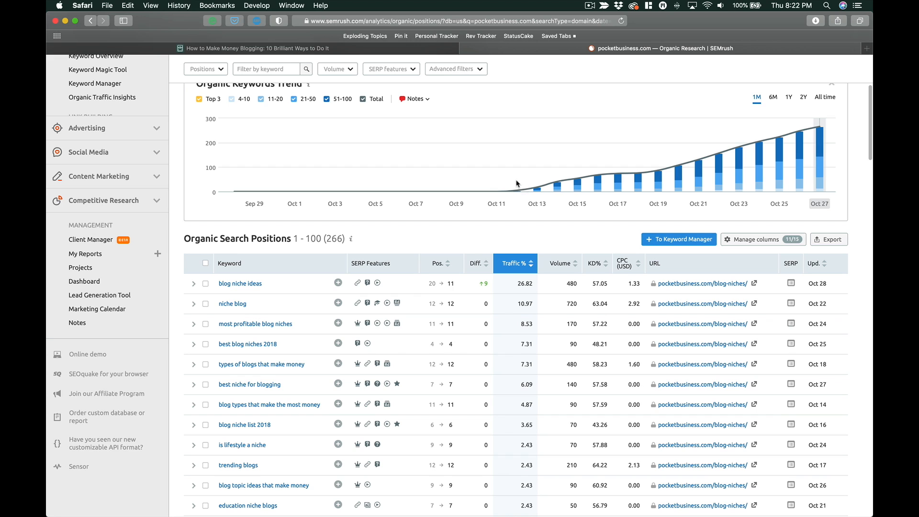
{"action": "mouse_move", "coordinate": [532, 171]}
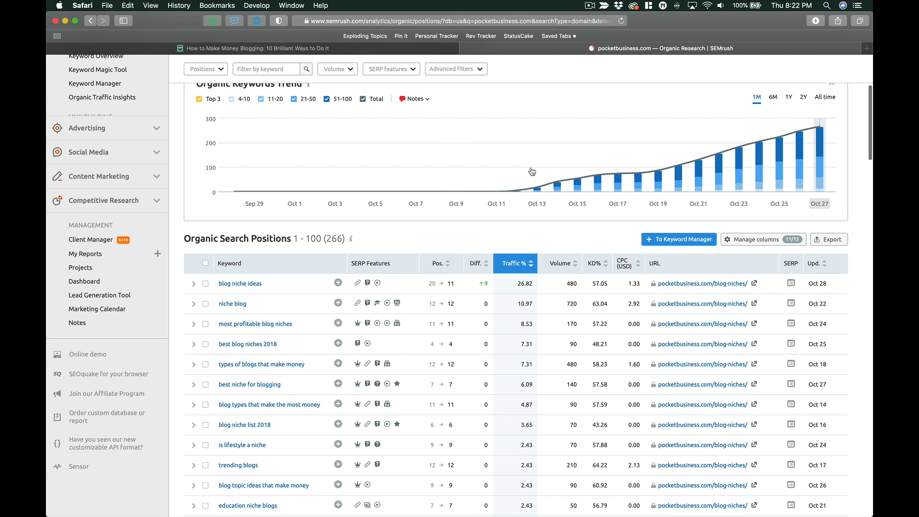
{"action": "mouse_move", "coordinate": [603, 212]}
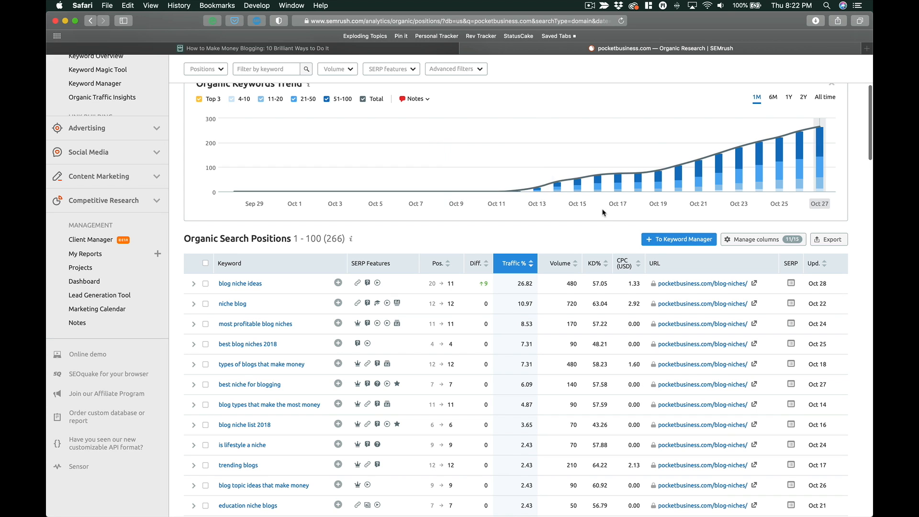
{"action": "mouse_move", "coordinate": [333, 404]}
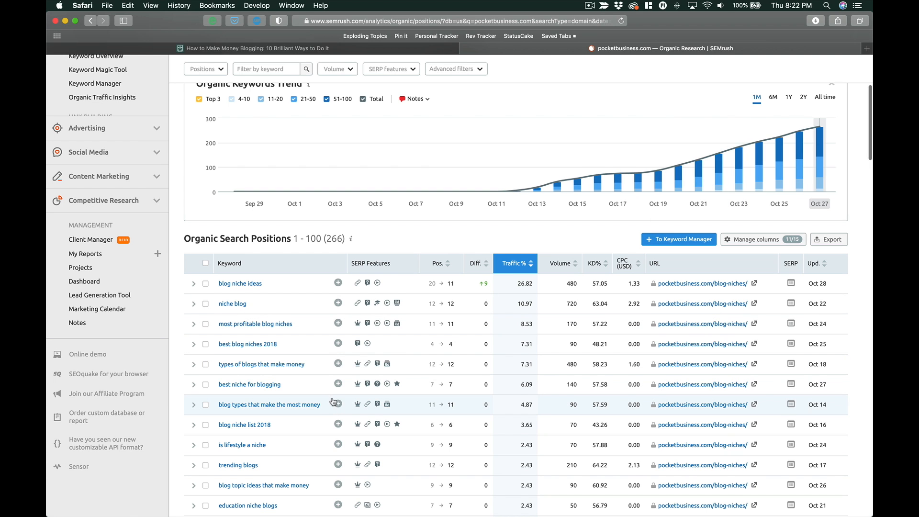
{"action": "mouse_move", "coordinate": [454, 383]}
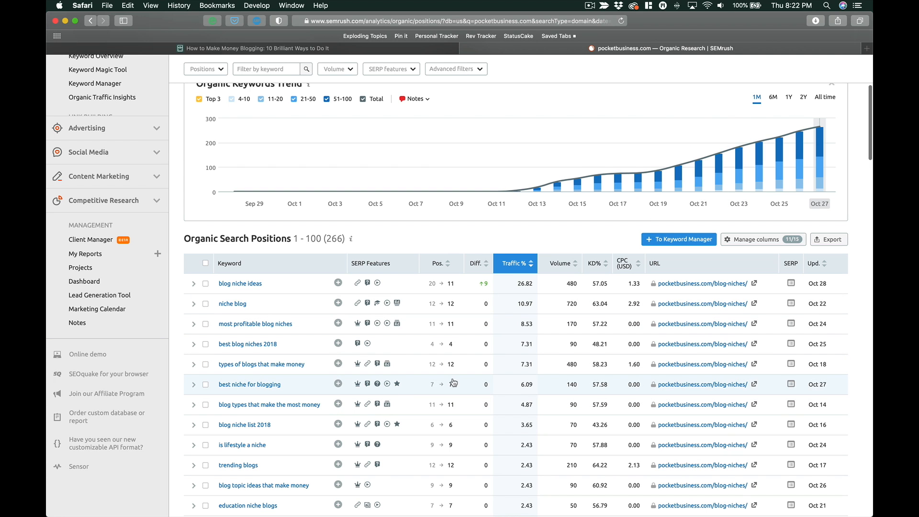
{"action": "scroll", "scroll_direction": "down", "scroll_amount": 3}
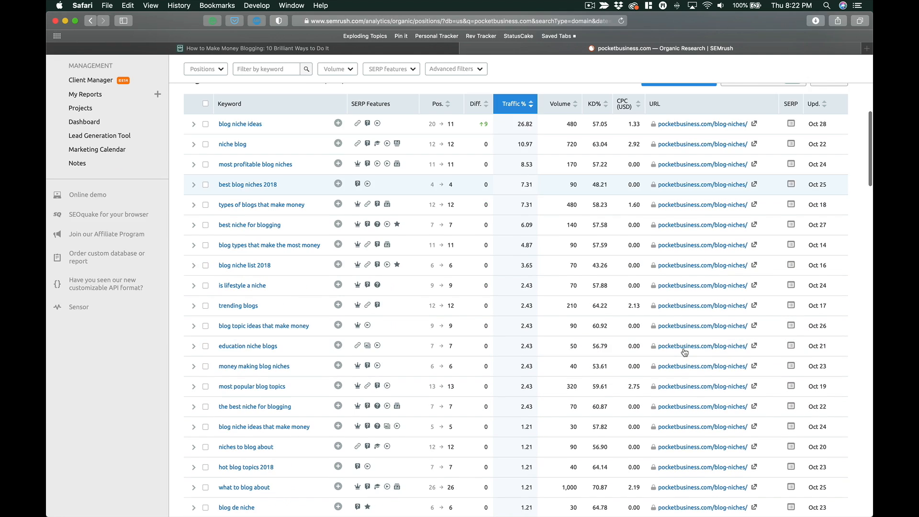
{"action": "scroll", "scroll_direction": "down", "scroll_amount": 3}
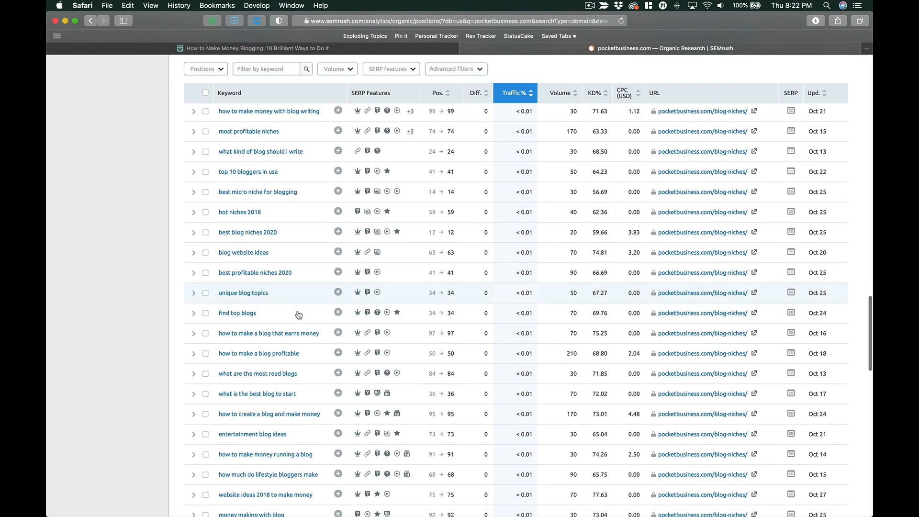
{"action": "scroll", "scroll_direction": "down", "scroll_amount": 3}
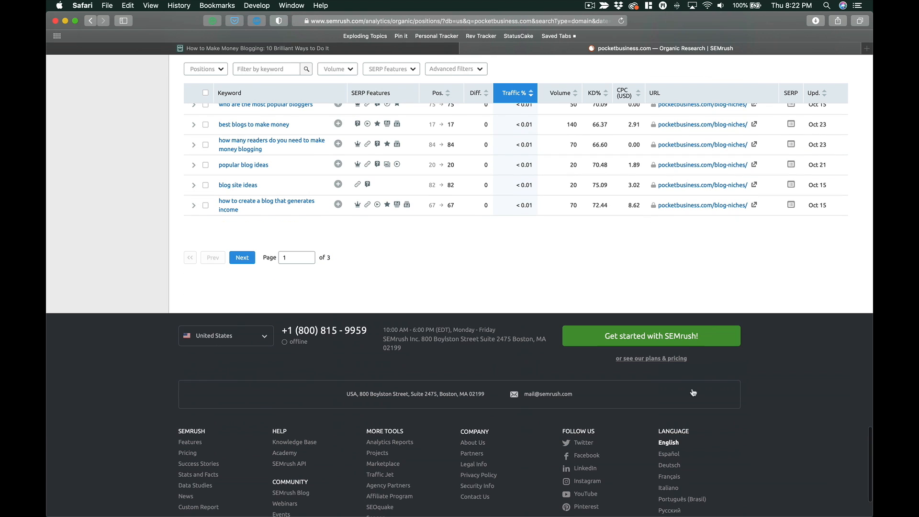
Load page 2 of the positions table, rankings 101–200, and scroll through to its end.
{"action": "left_click", "coordinate": [241, 257]}
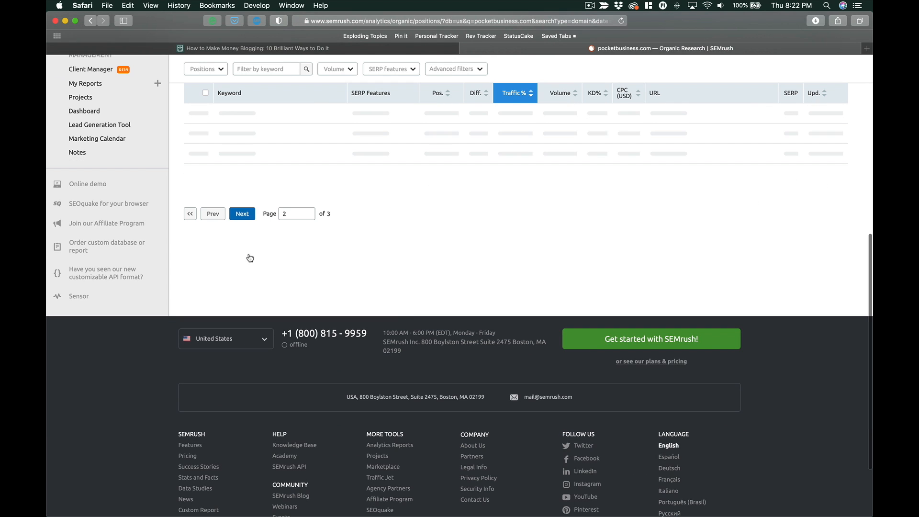
{"action": "scroll", "scroll_direction": "up", "scroll_amount": 3}
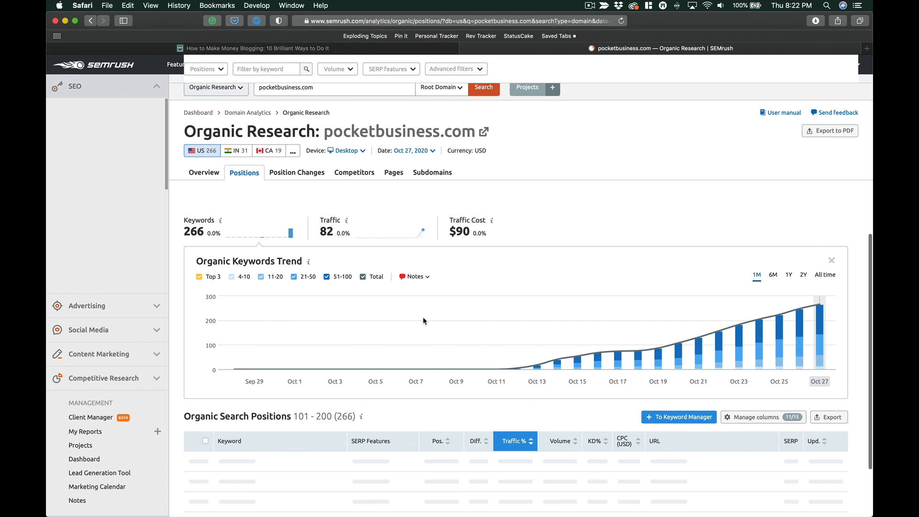
{"action": "scroll", "scroll_direction": "down", "scroll_amount": 3}
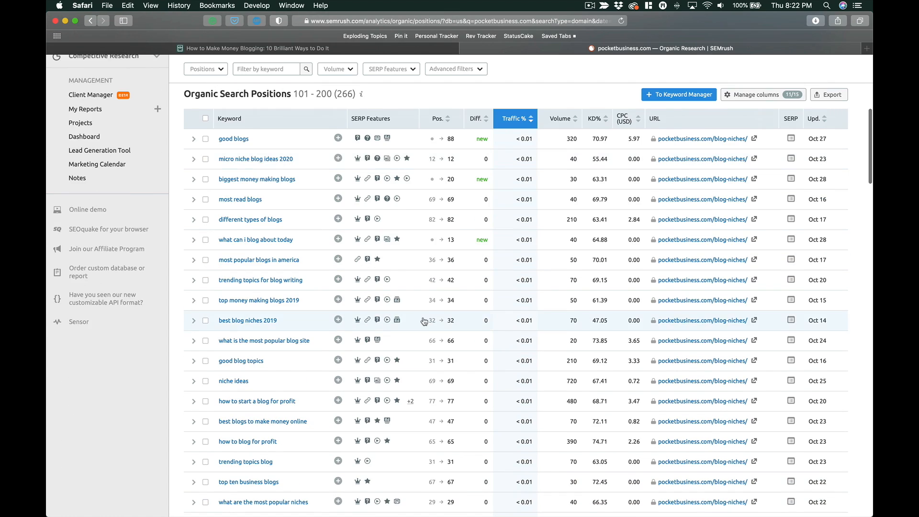
{"action": "scroll", "scroll_direction": "down", "scroll_amount": 3}
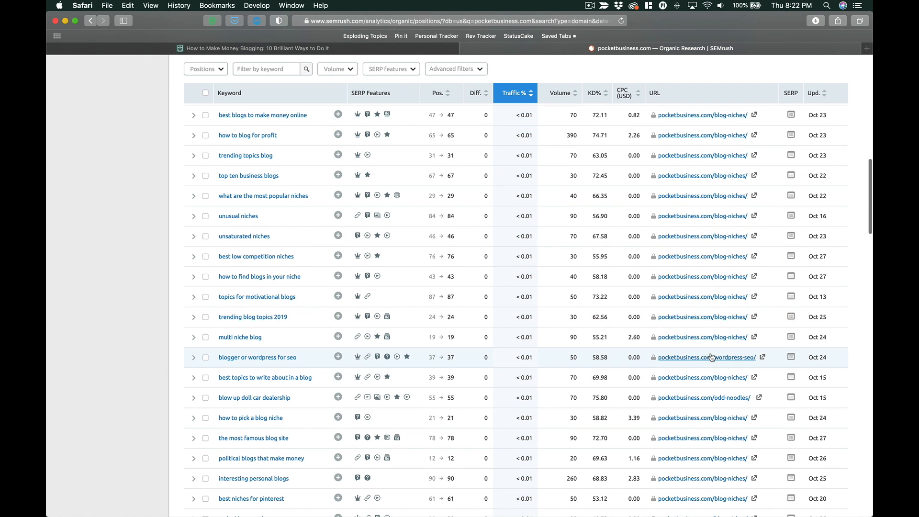
{"action": "mouse_move", "coordinate": [482, 380]}
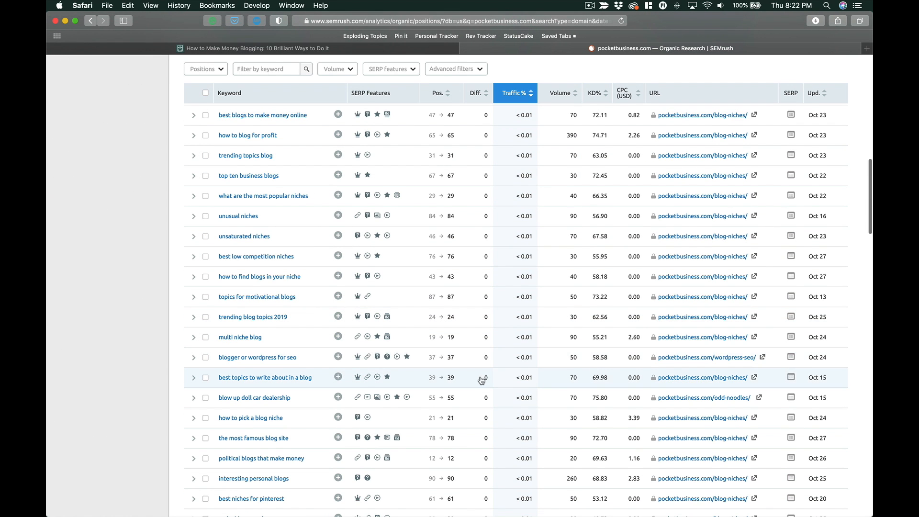
{"action": "scroll", "scroll_direction": "down", "scroll_amount": 3}
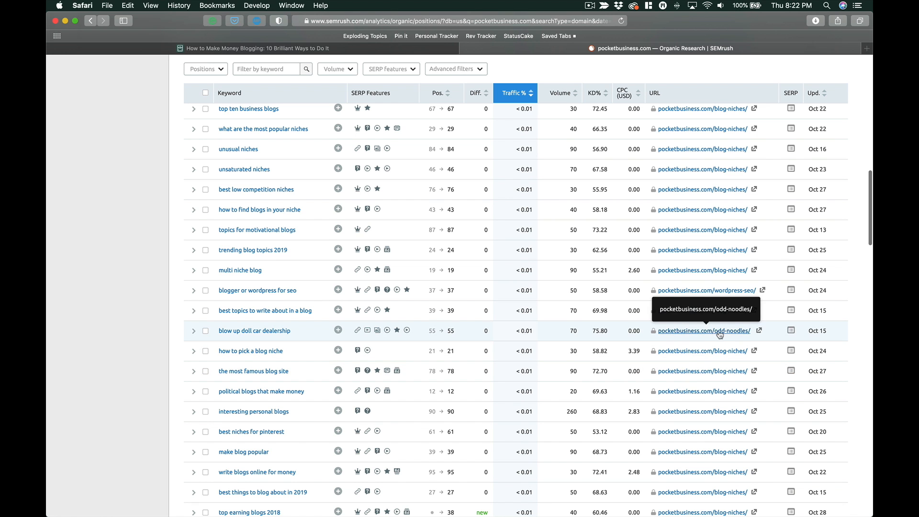
{"action": "scroll", "scroll_direction": "down", "scroll_amount": 3}
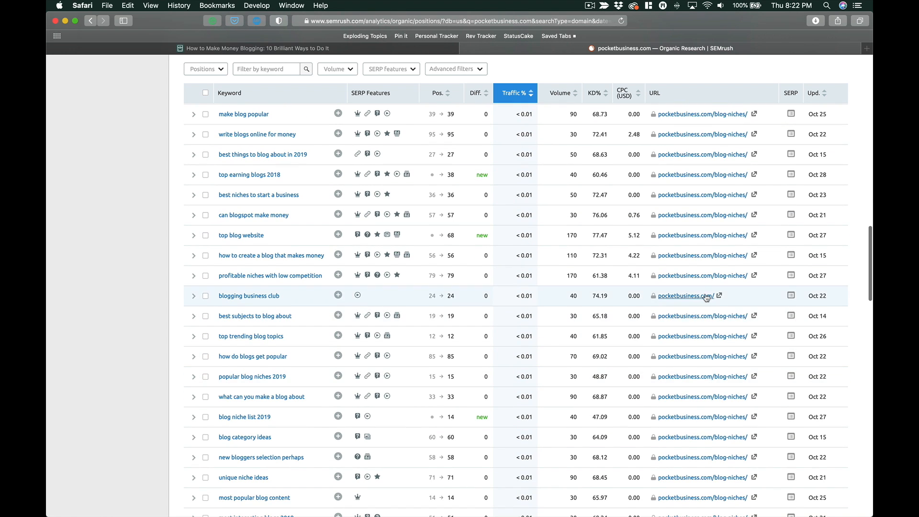
{"action": "scroll", "scroll_direction": "down", "scroll_amount": 3}
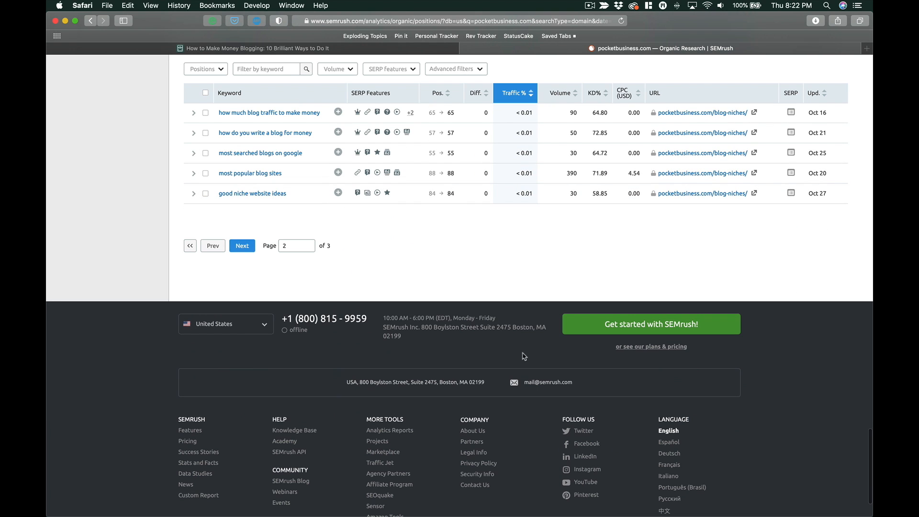
Load page 3 of 3, rankings 201–266, scroll through it and return to the top.
{"action": "left_click", "coordinate": [241, 245]}
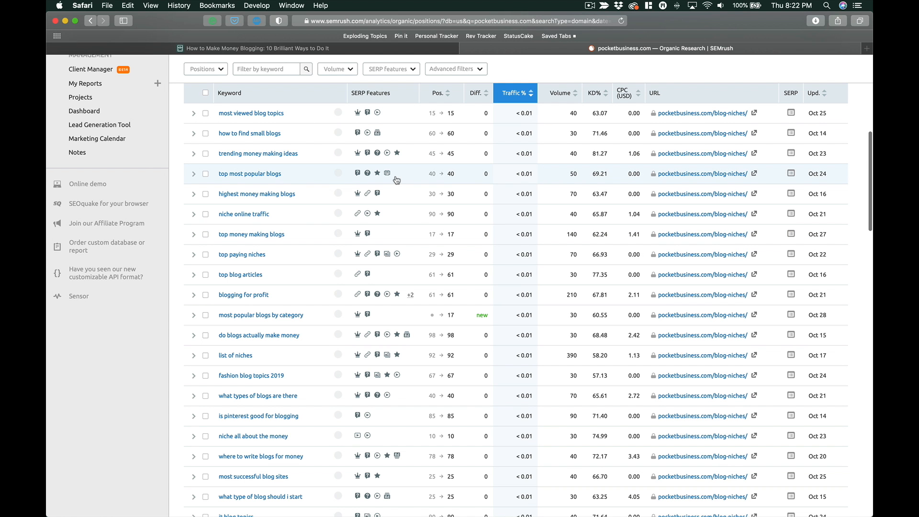
{"action": "scroll", "scroll_direction": "down", "scroll_amount": 3}
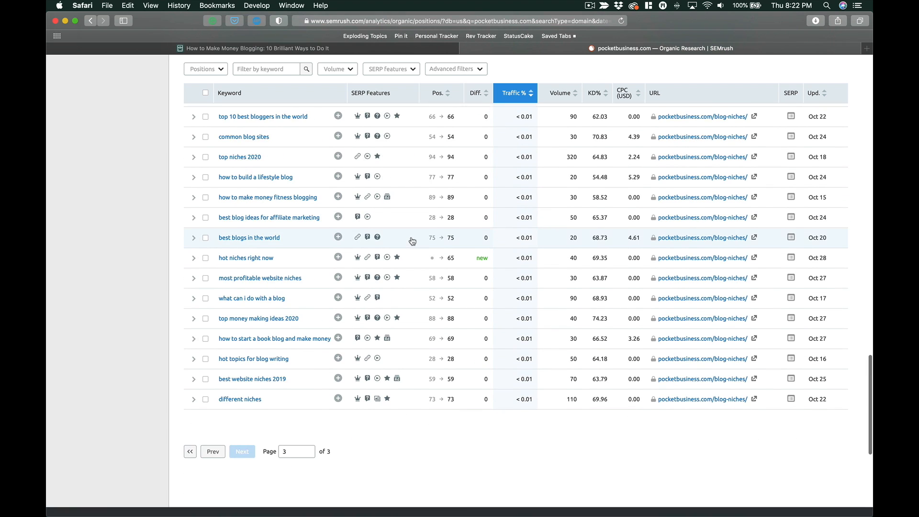
{"action": "scroll", "scroll_direction": "up", "scroll_amount": 3}
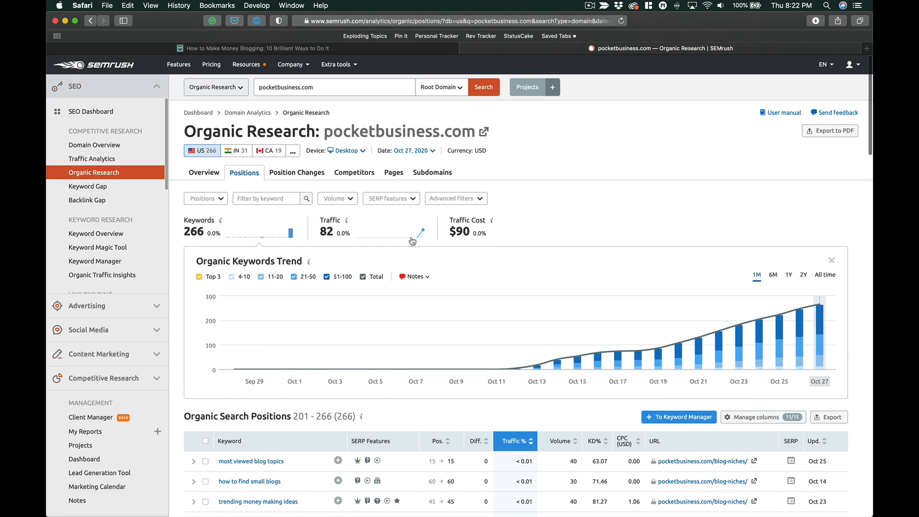
{"action": "mouse_move", "coordinate": [412, 241]}
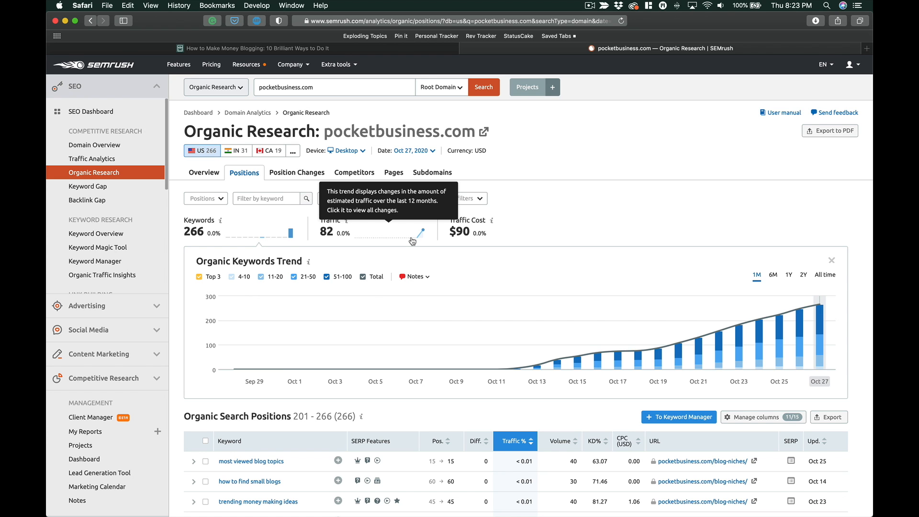
{"action": "mouse_move", "coordinate": [417, 242]}
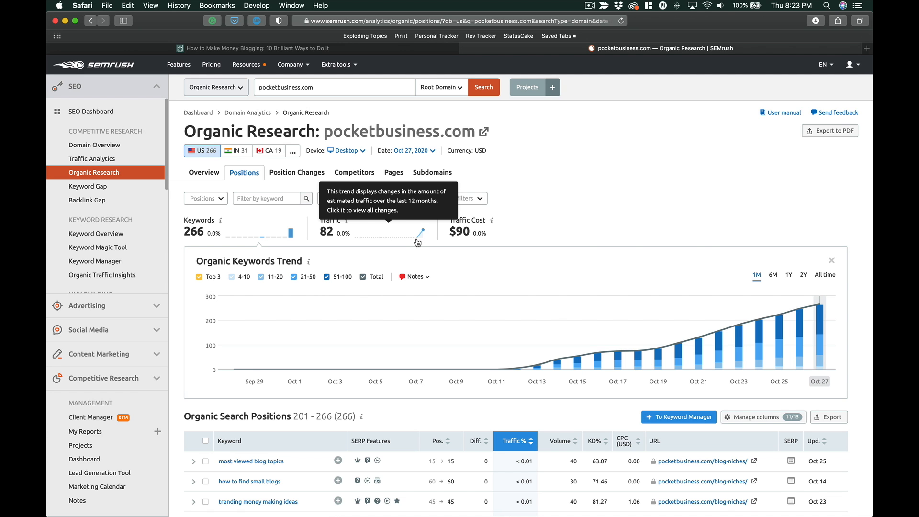
{"action": "mouse_move", "coordinate": [395, 361]}
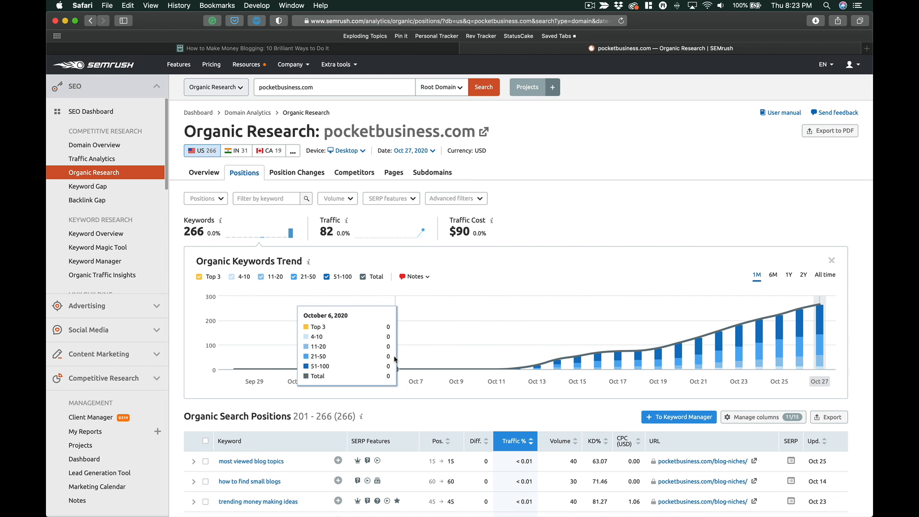
{"action": "scroll", "scroll_direction": "down", "scroll_amount": 3}
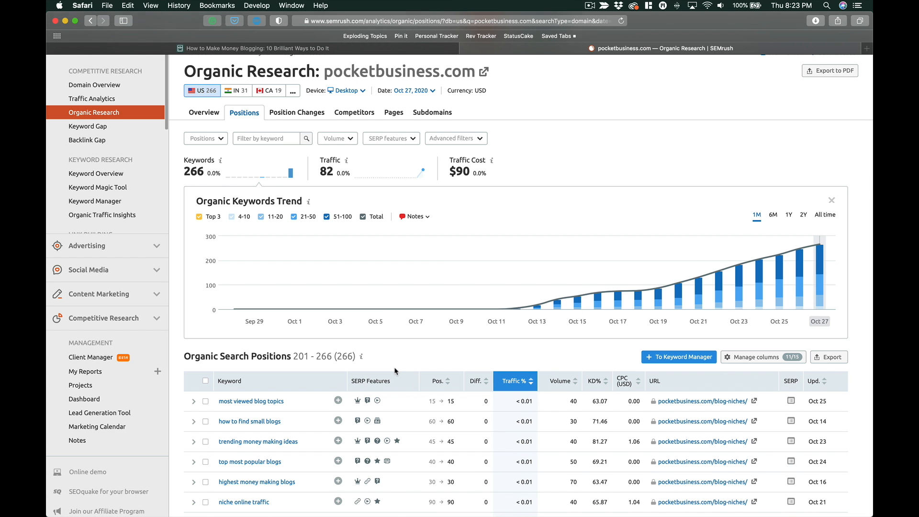
Scroll down the page 3 keyword list, mostly blog-niches rankings with a few other pages.
{"action": "scroll", "scroll_direction": "down", "scroll_amount": 3}
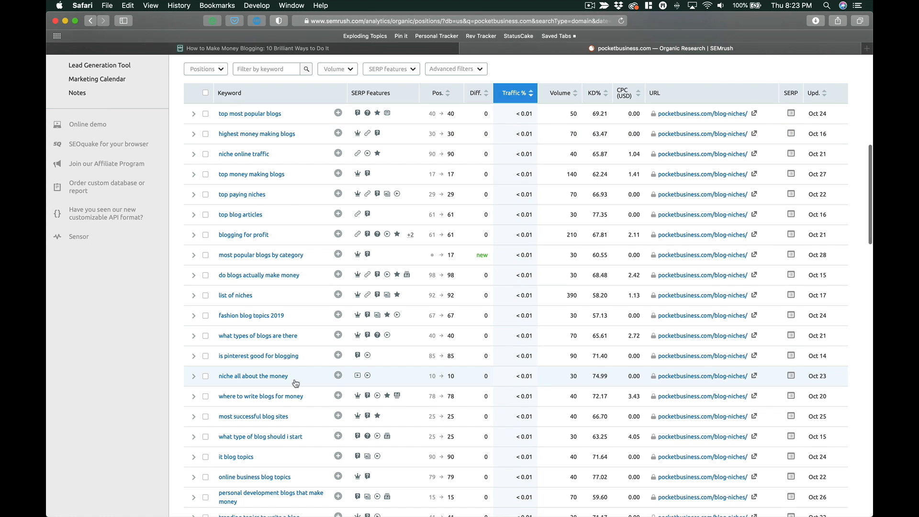
{"action": "scroll", "scroll_direction": "down", "scroll_amount": 3}
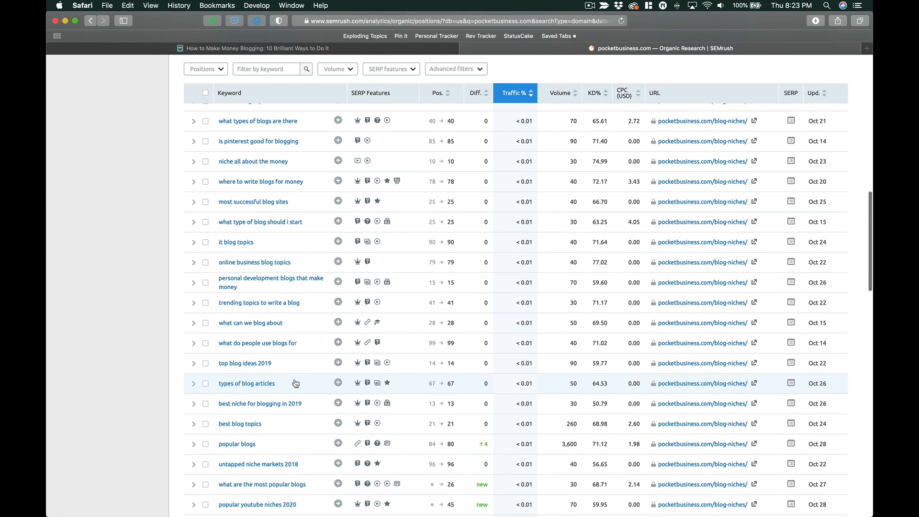
{"action": "scroll", "scroll_direction": "down", "scroll_amount": 3}
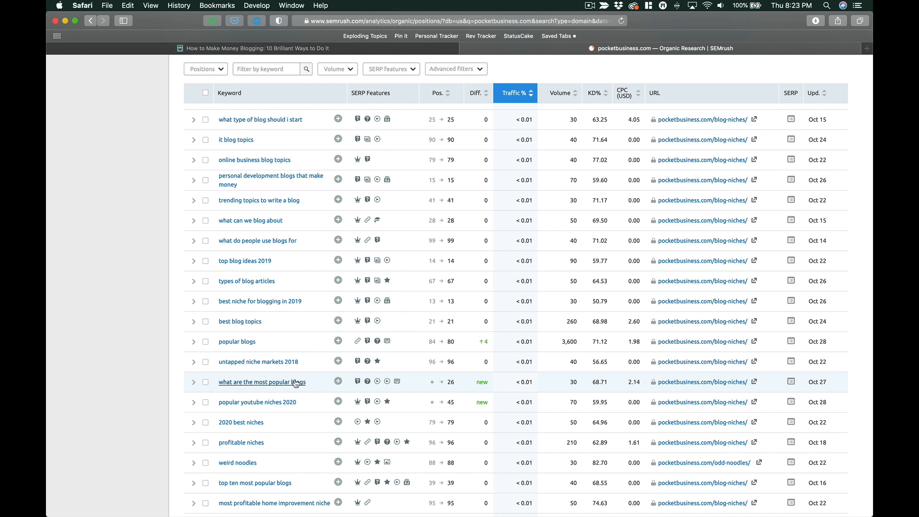
{"action": "mouse_move", "coordinate": [294, 375]}
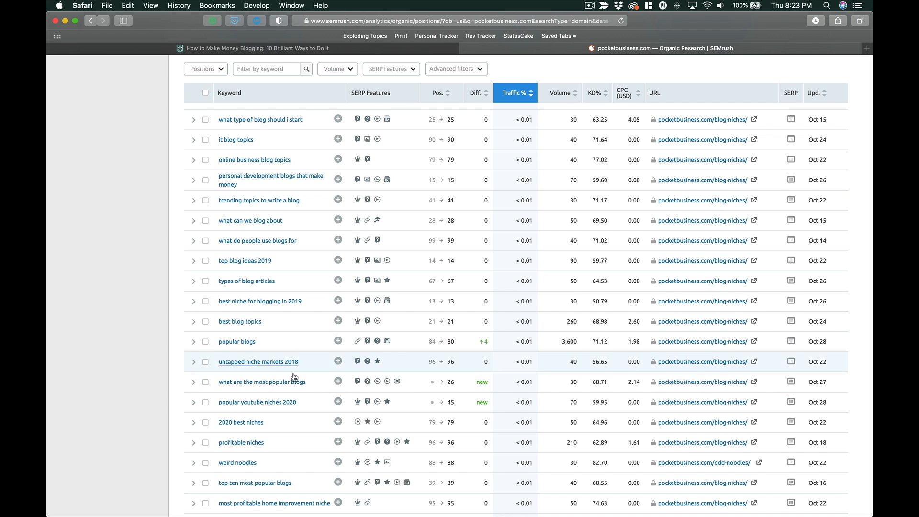
{"action": "mouse_move", "coordinate": [333, 385]}
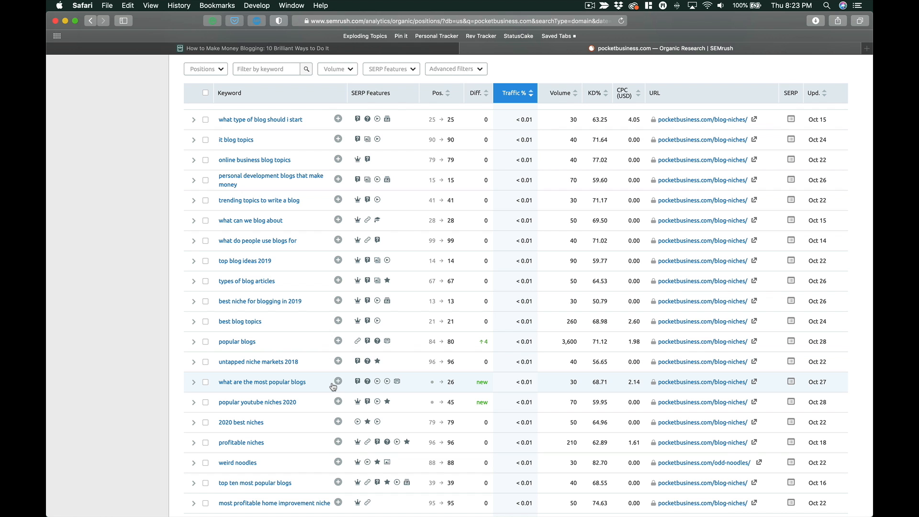
{"action": "mouse_move", "coordinate": [339, 203]}
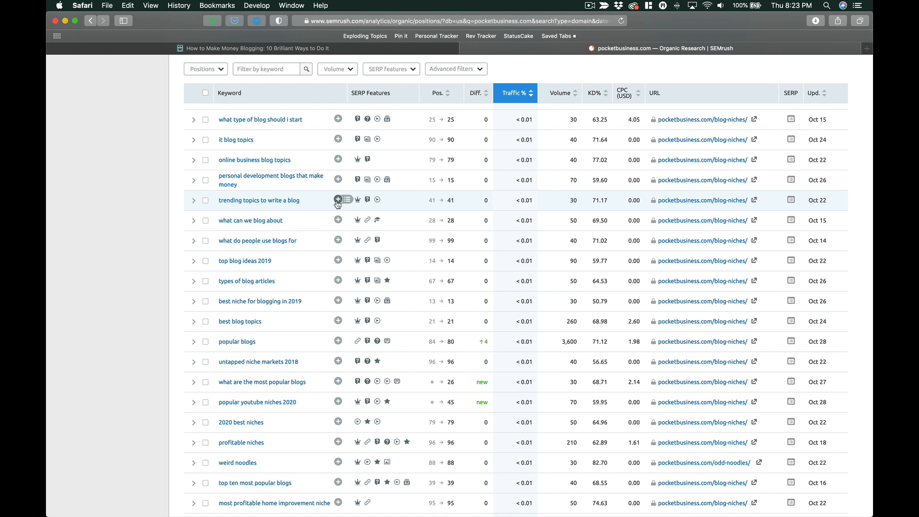